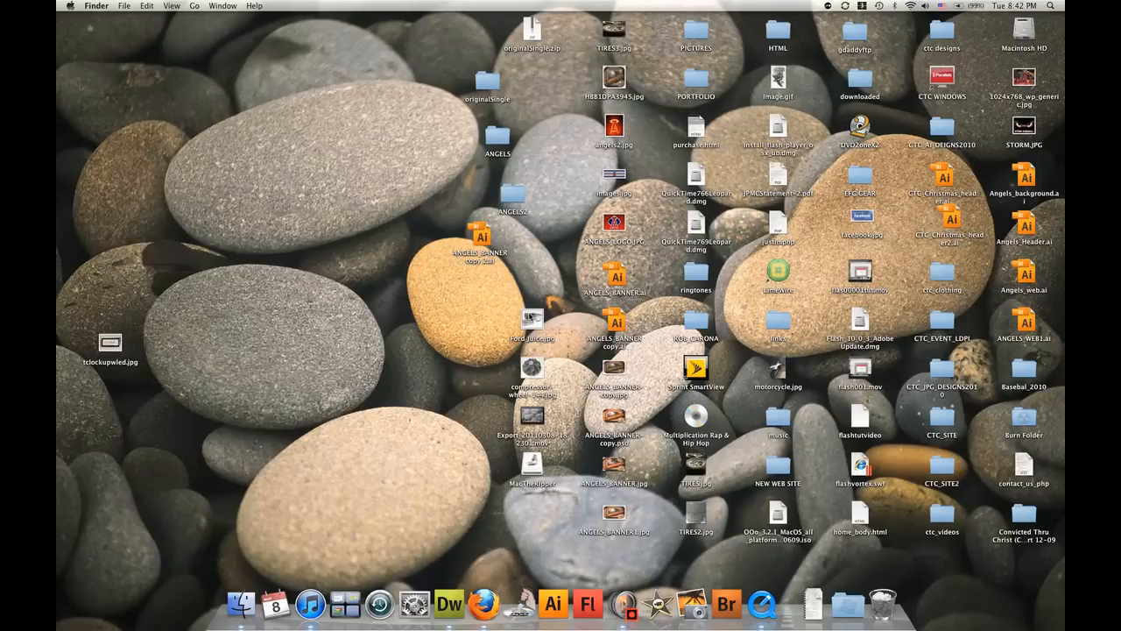
mouse_move(400, 295)
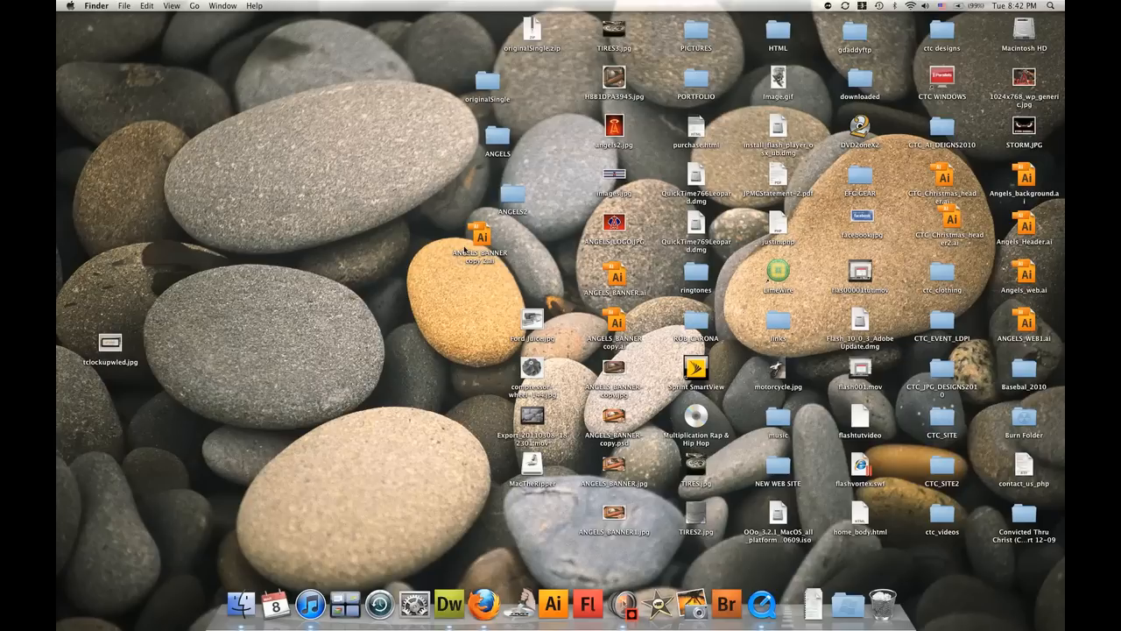
mouse_move(490, 274)
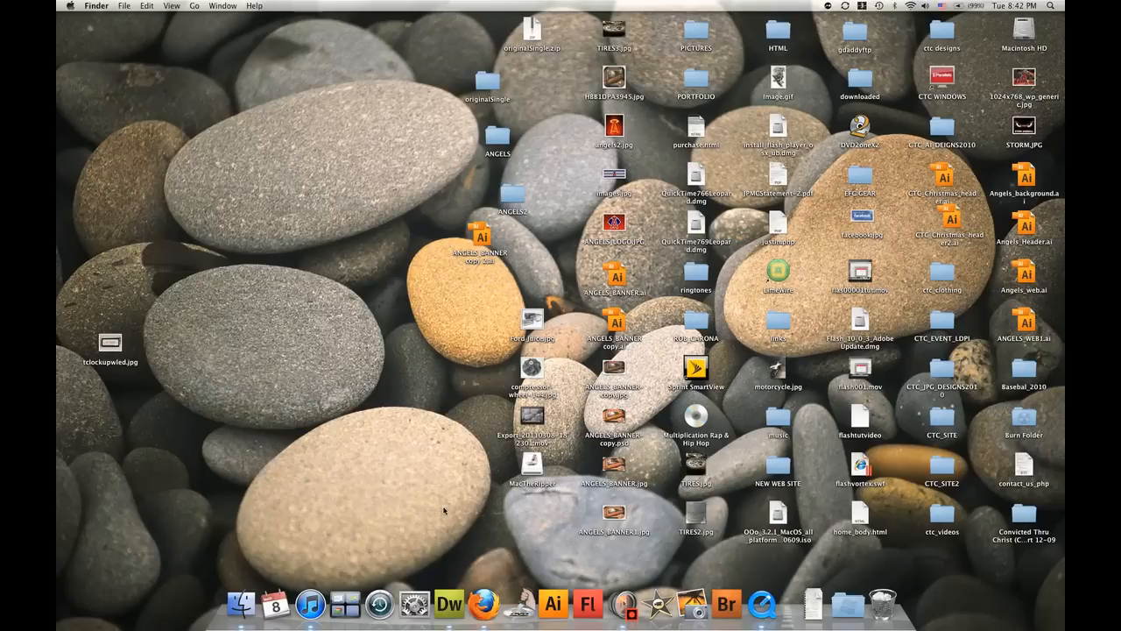
mouse_move(497, 382)
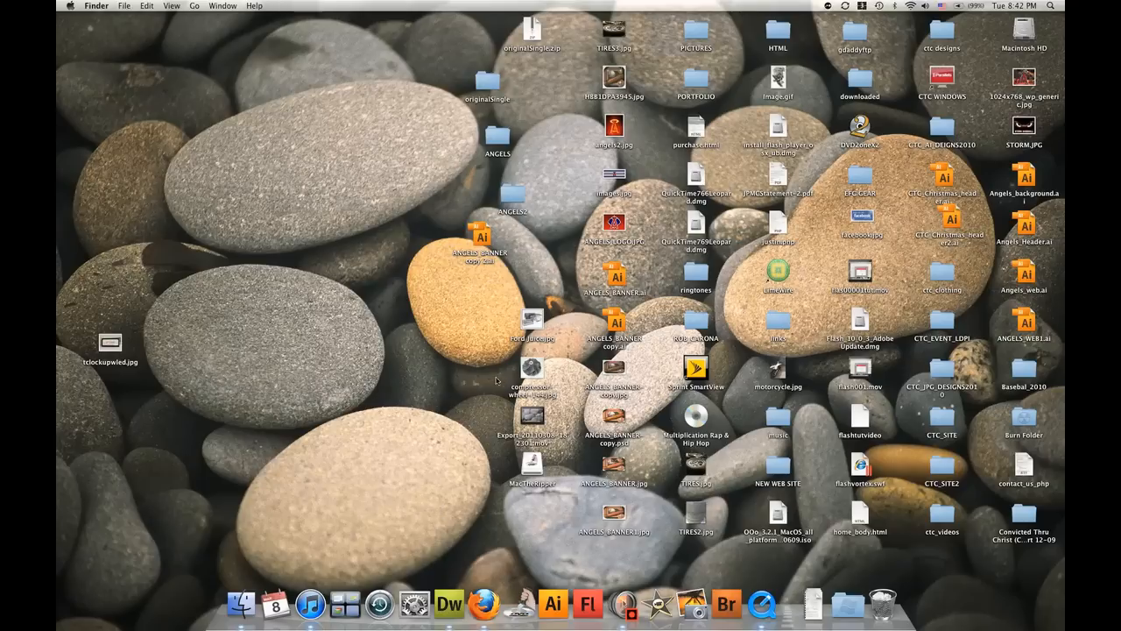
mouse_move(382, 529)
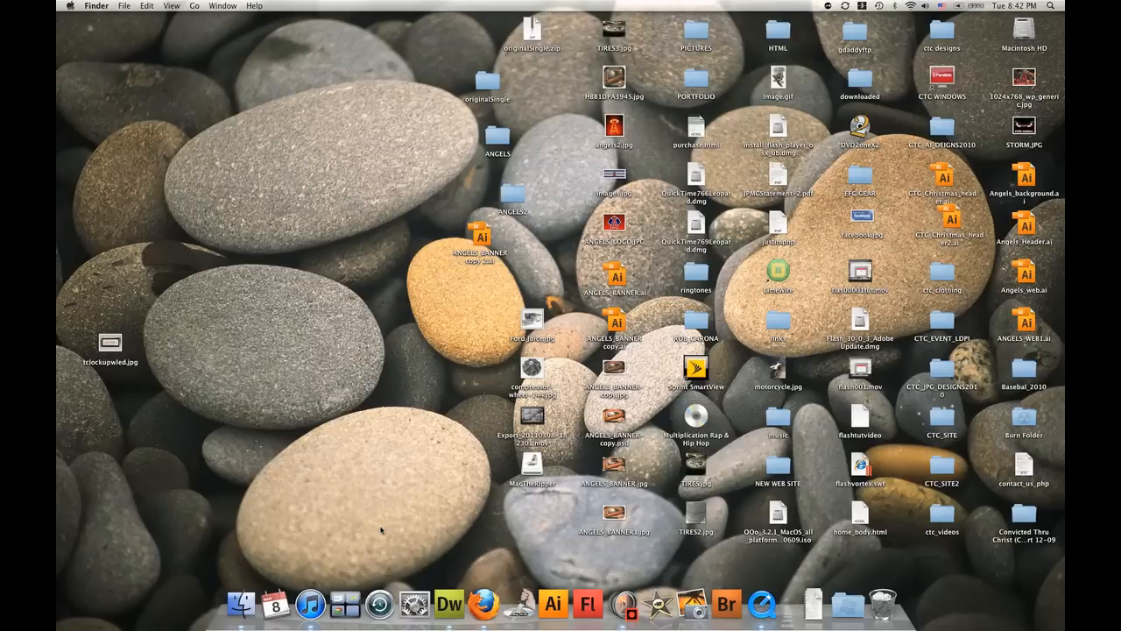
mouse_move(437, 452)
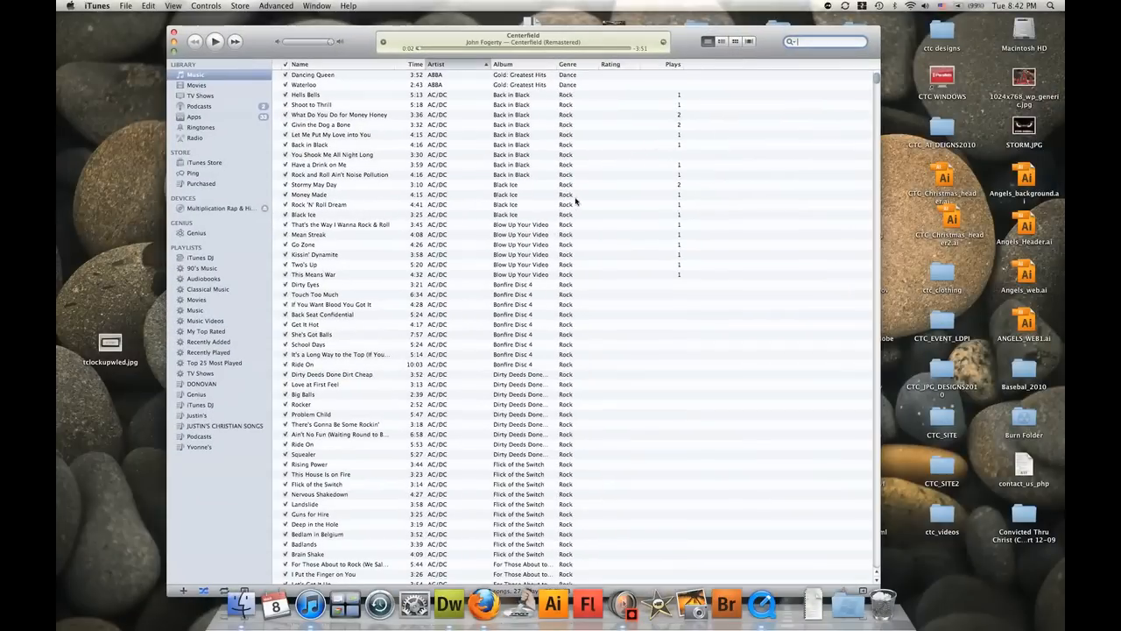
mouse_move(778, 81)
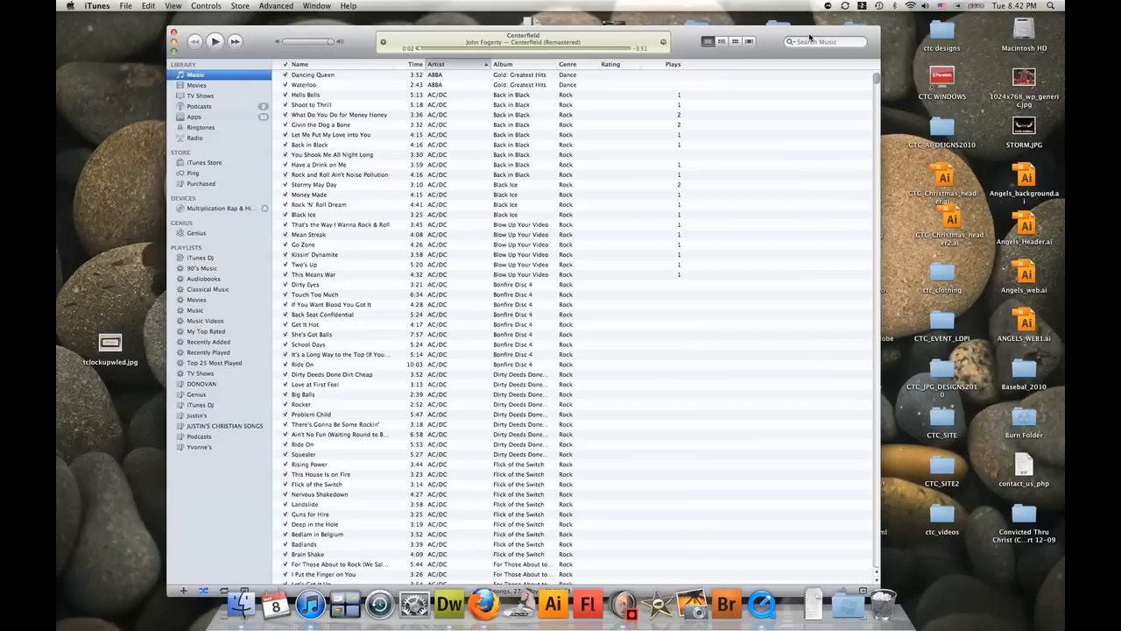
- Search the iTunes library for 'center', copy John Fogerty's Centerfield track to the desktop and hide iTunes
click(824, 42)
text(center)
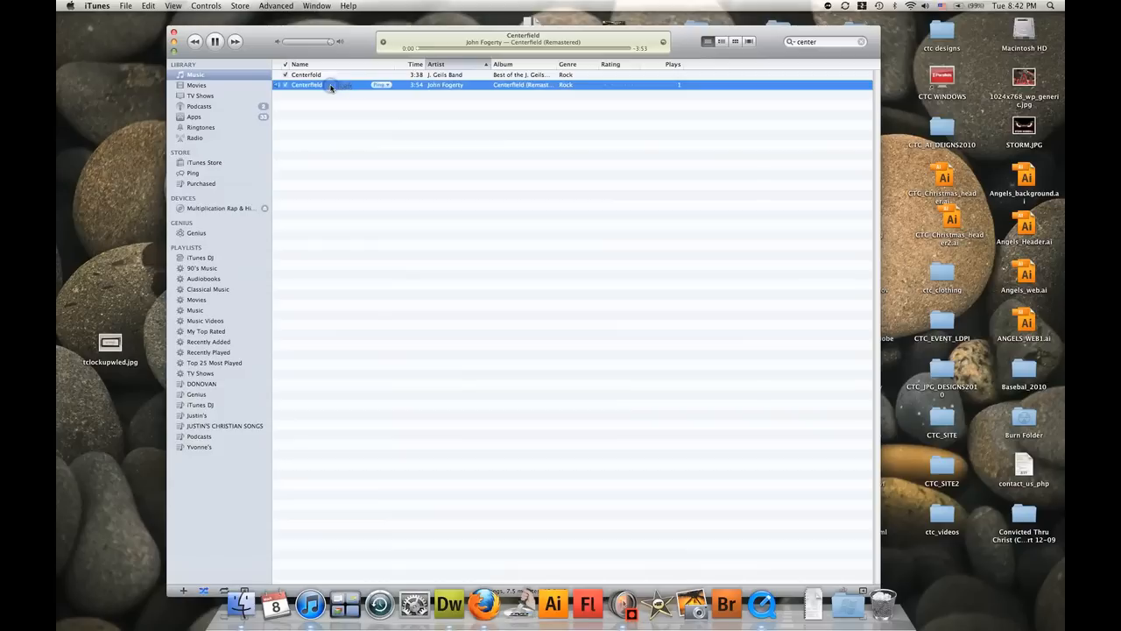
click(214, 42)
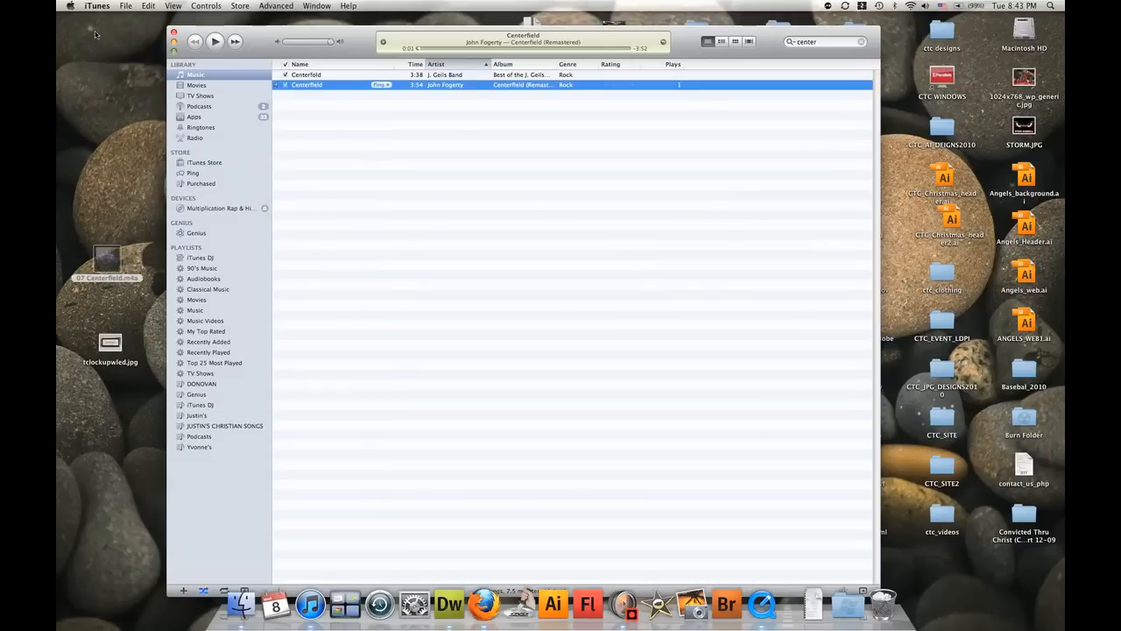
click(186, 42)
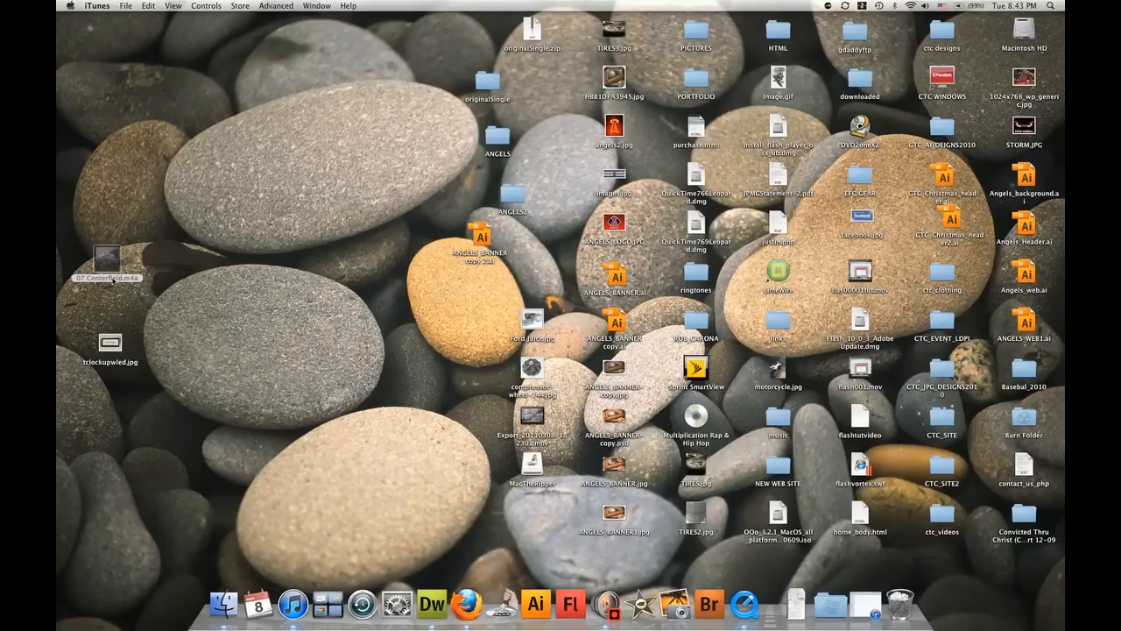
- Return to the desktop and select the copied '07 Centerfield.m4a' song file
click(107, 262)
text(3)
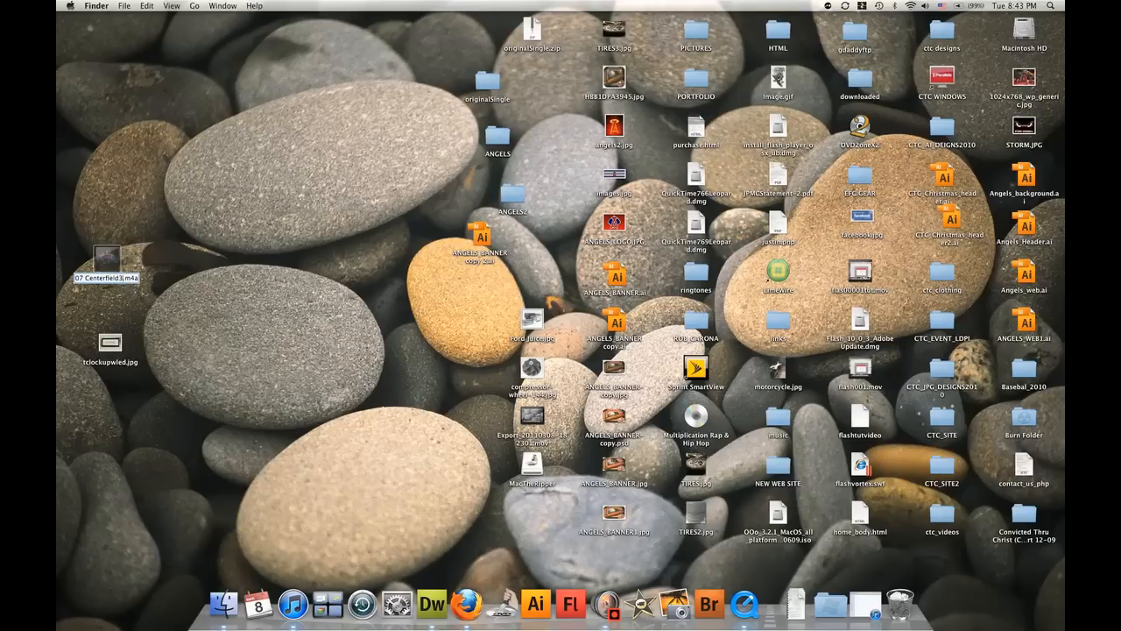
click(107, 260)
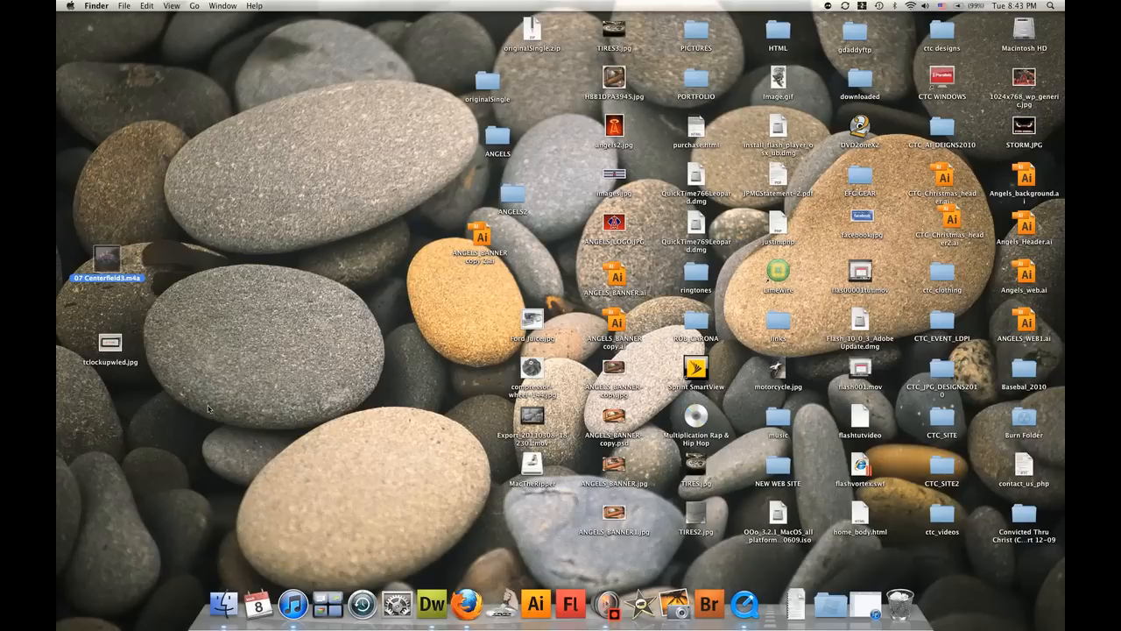
mouse_move(152, 298)
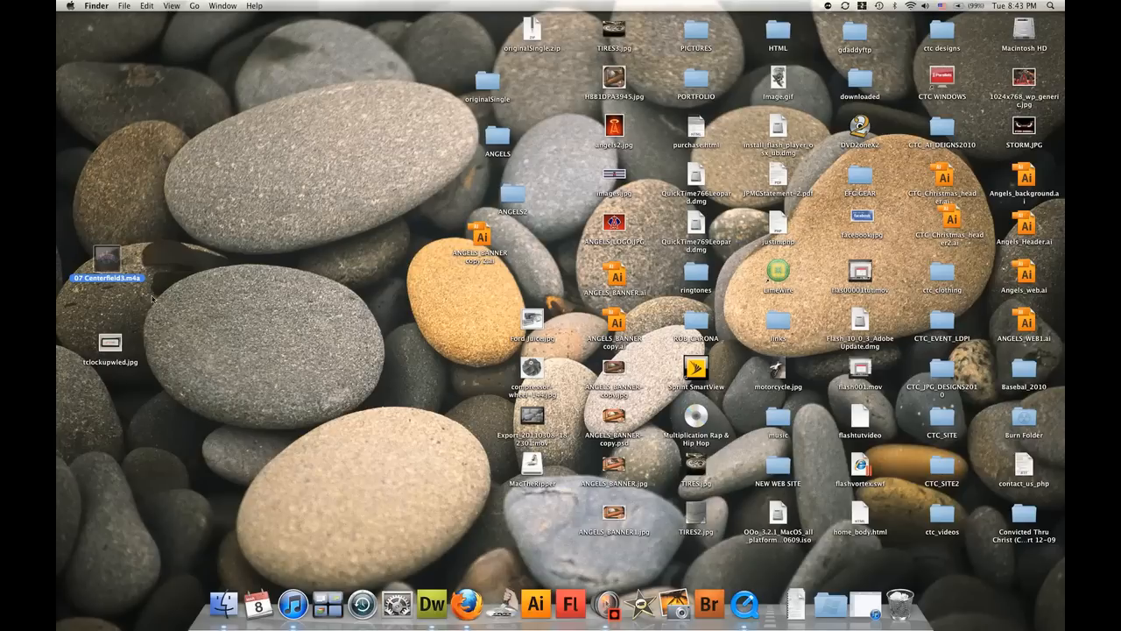
mouse_move(438, 578)
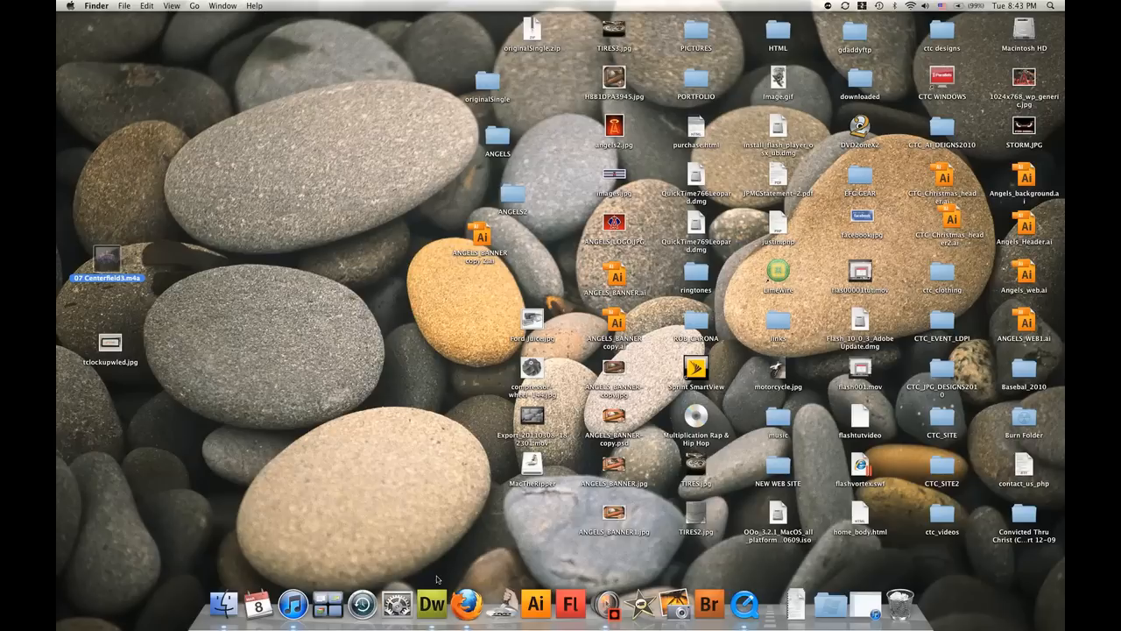
mouse_move(380, 518)
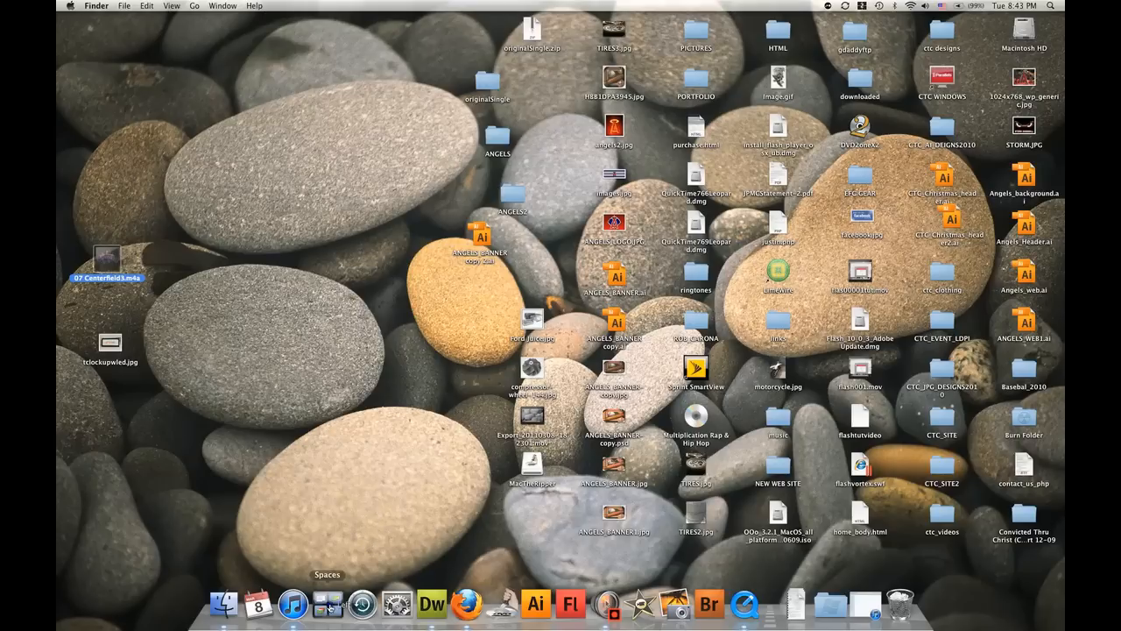
- Switch to Dreamweaver, open events.html and place the cursor below the events message
click(431, 602)
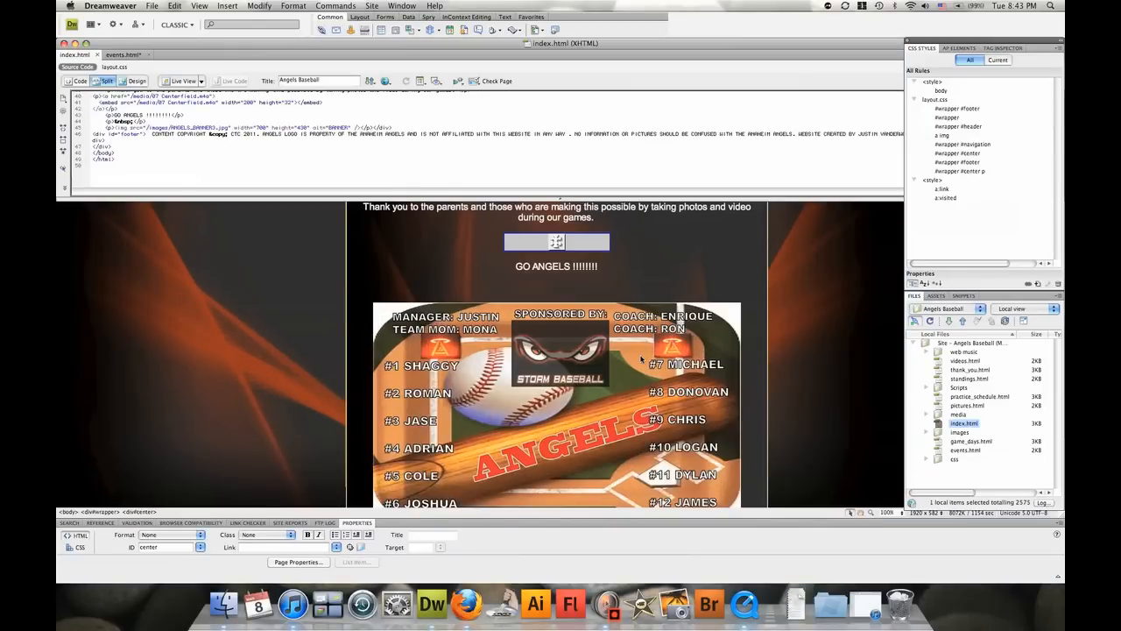
mouse_move(640, 360)
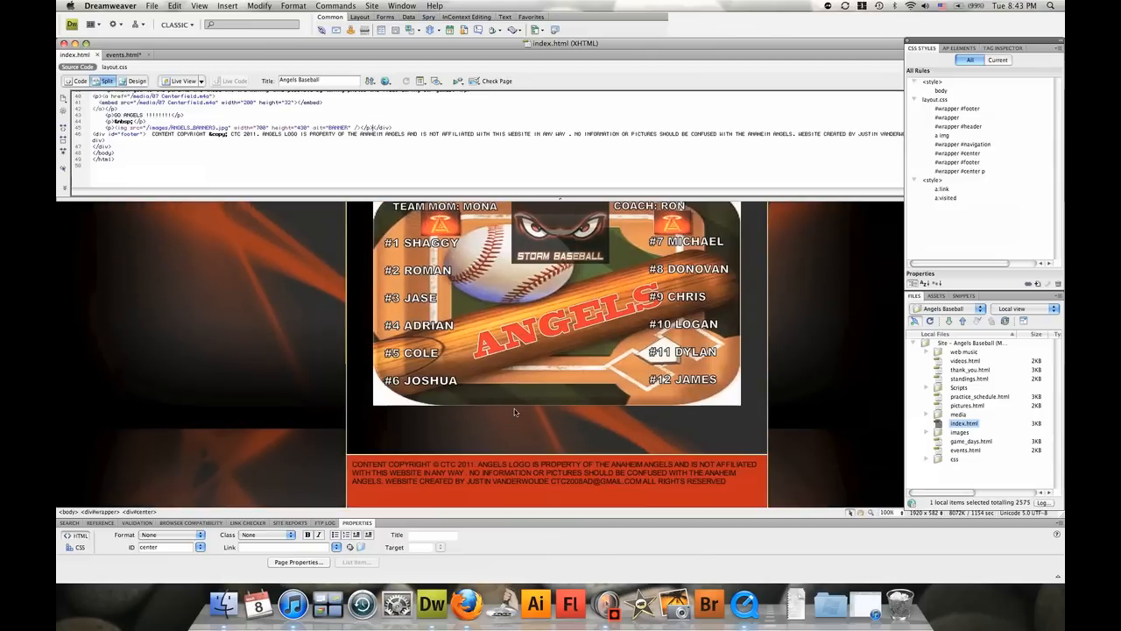
mouse_move(750, 389)
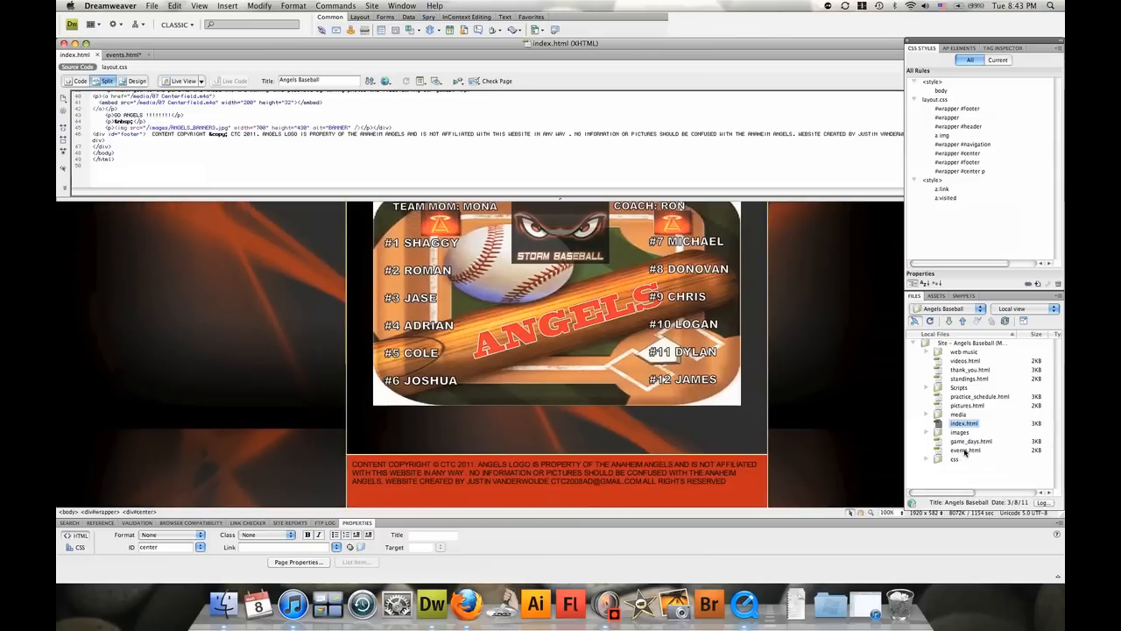
click(122, 55)
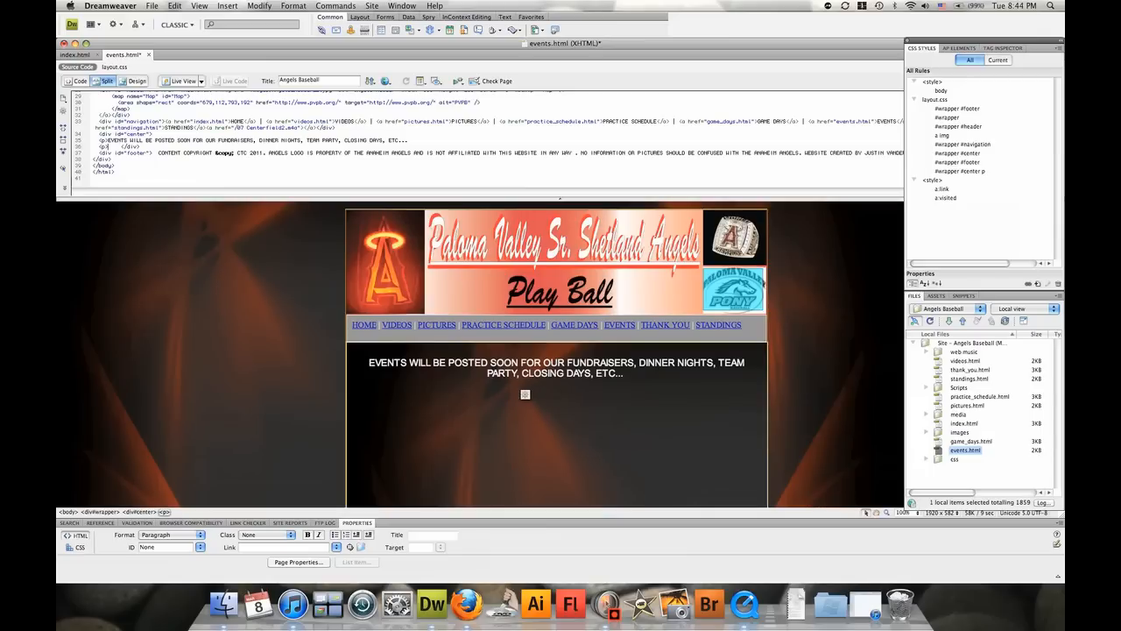
click(555, 394)
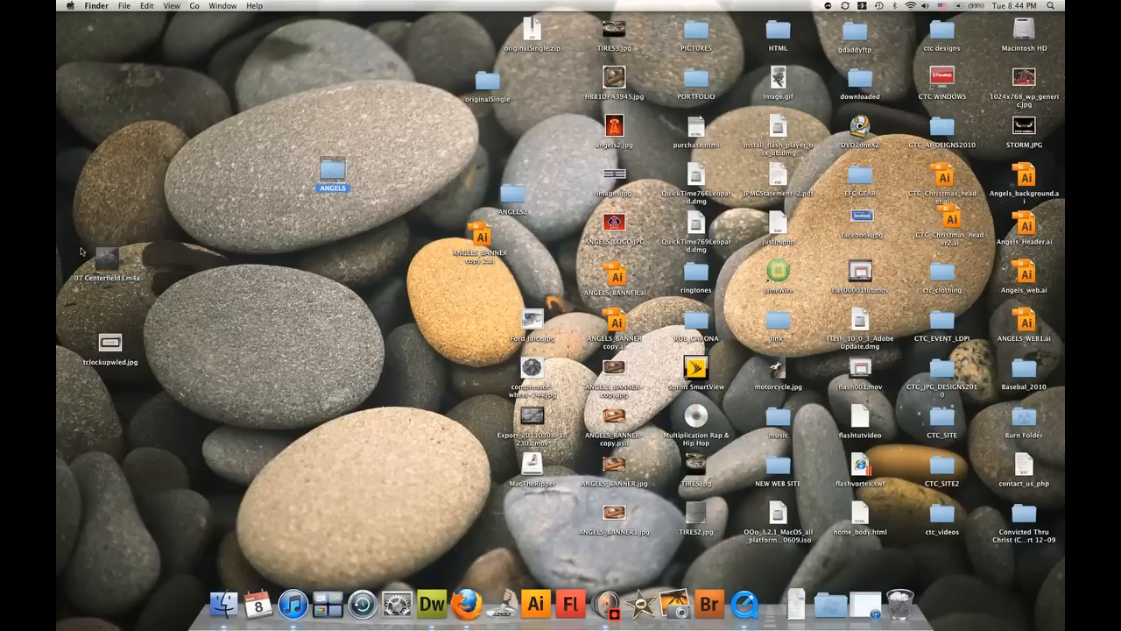
- Copy '07 Centerfield.m4a' into the ANGELS site folder so it appears among Dreamweaver's site files
double_click(333, 175)
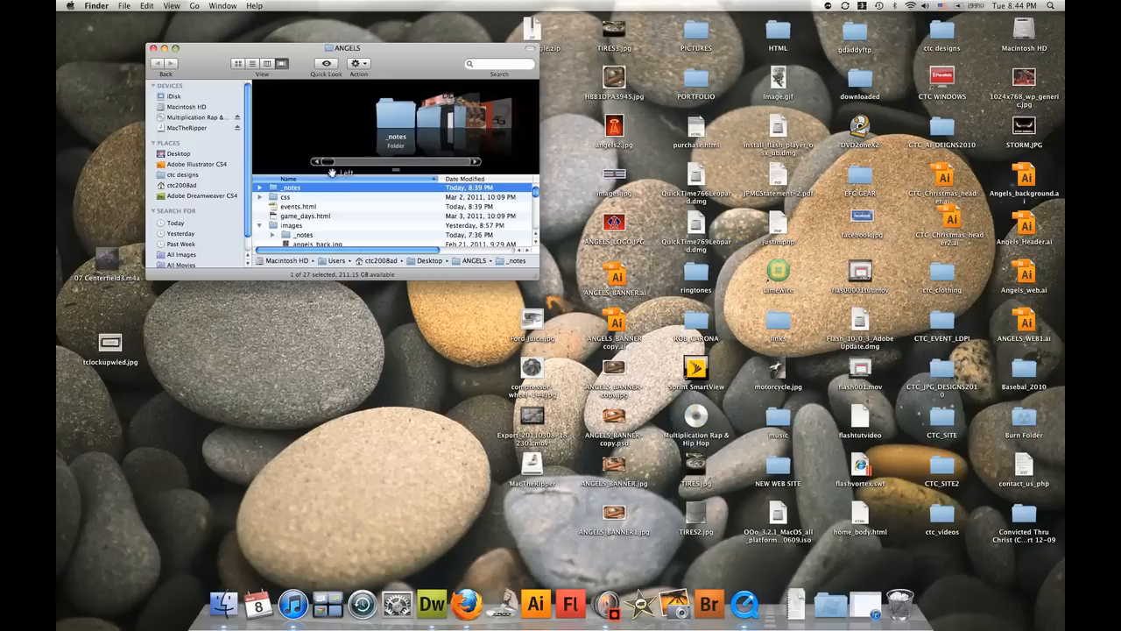
scroll(down, 3)
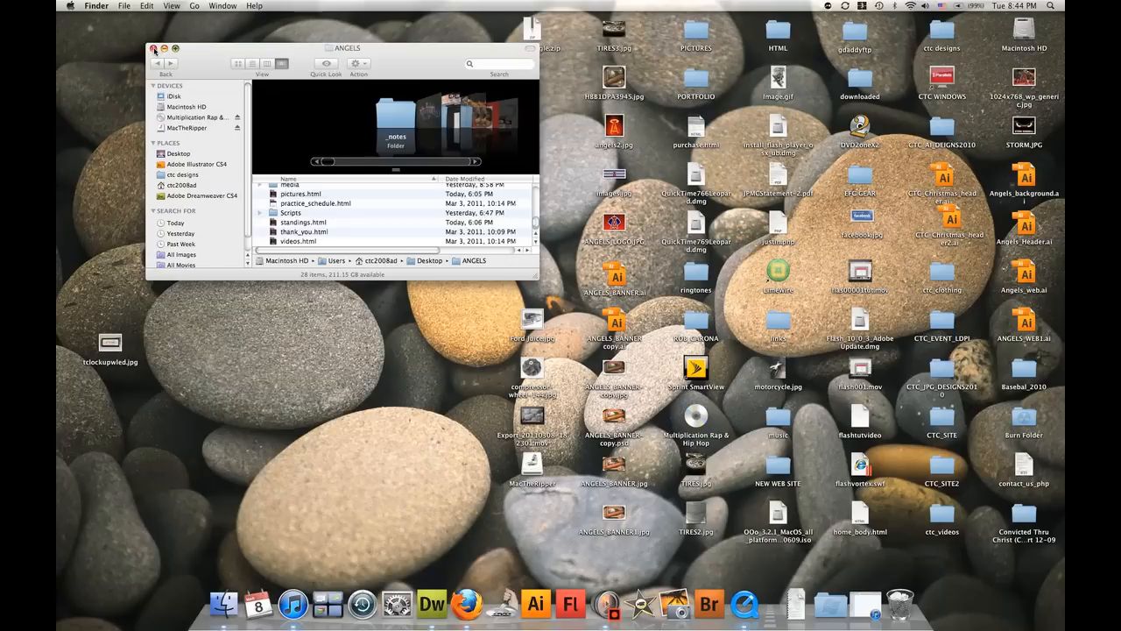
click(154, 49)
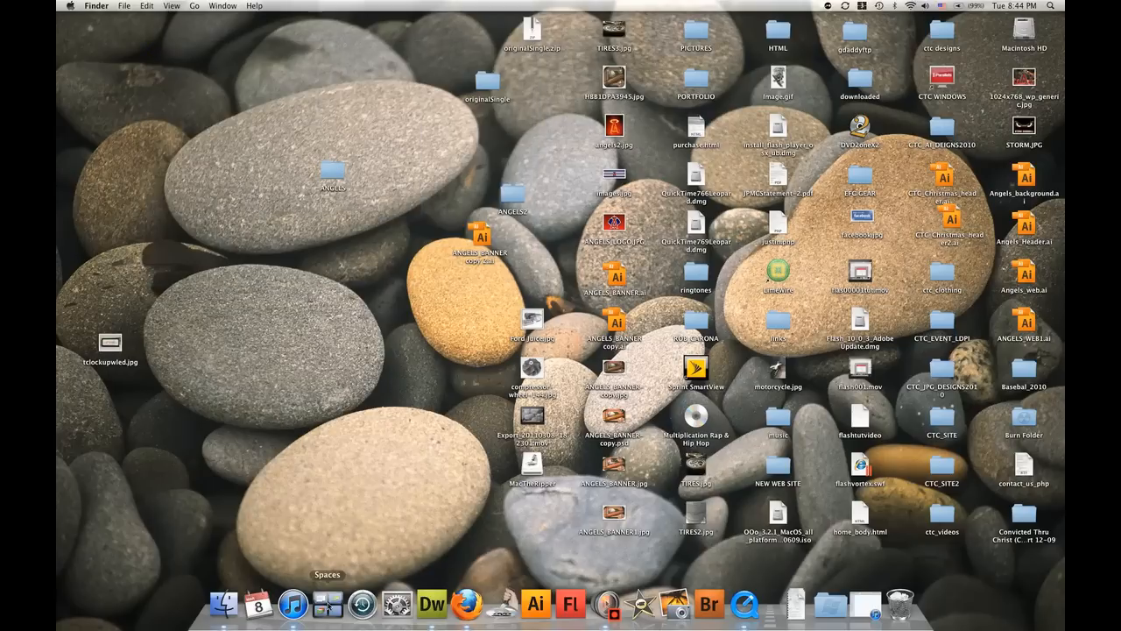
click(431, 603)
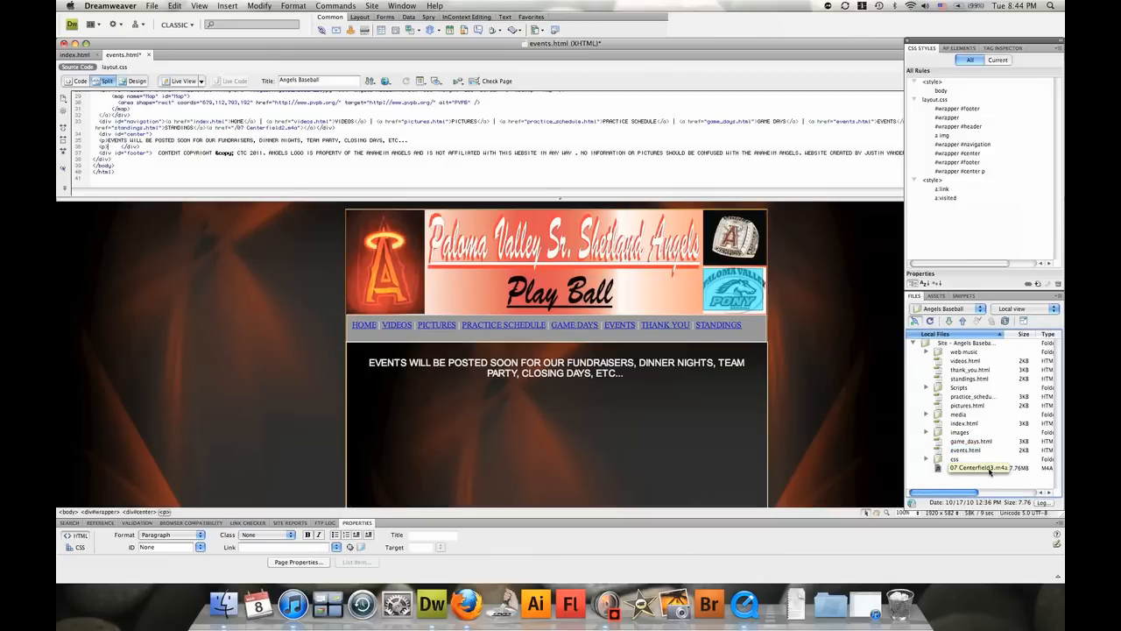
click(973, 466)
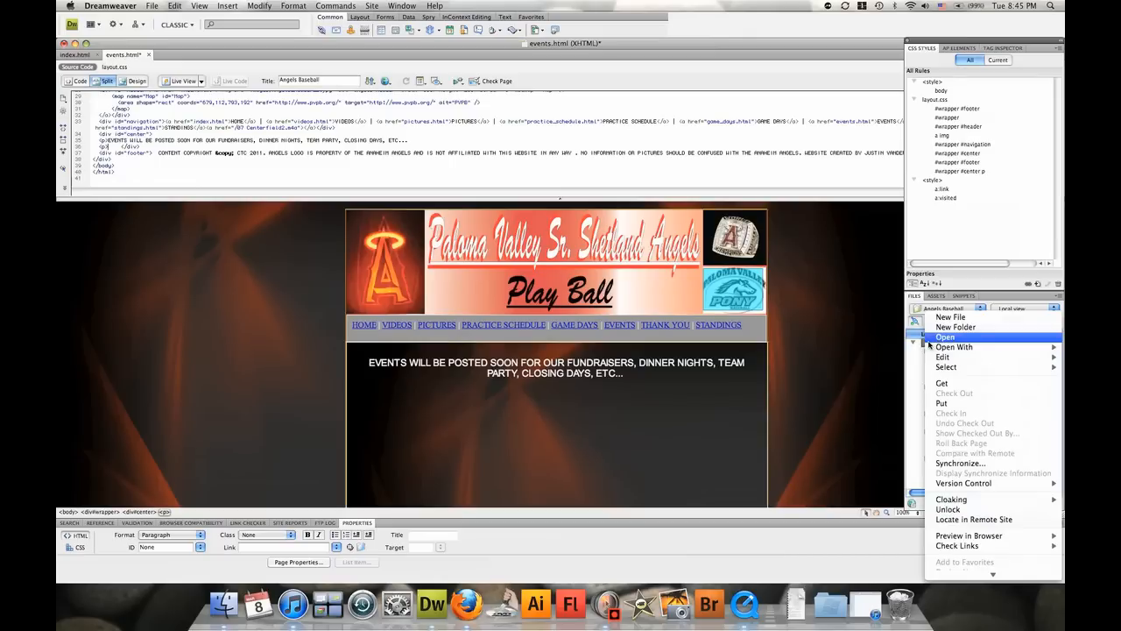
mouse_move(955, 328)
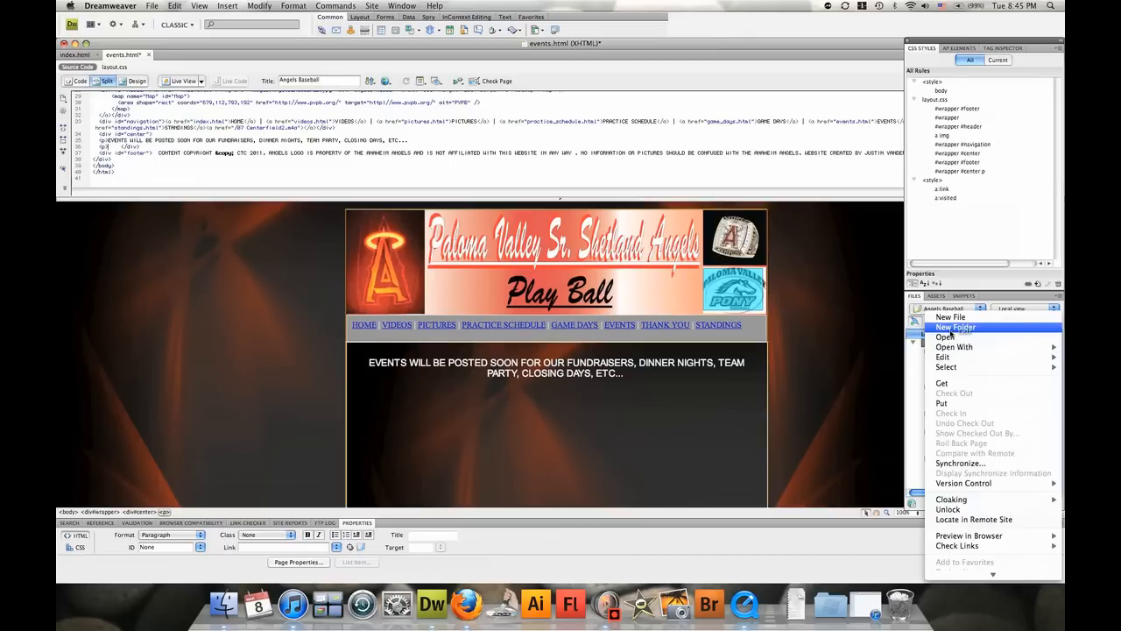
- Create a new site folder named media2 and move '07 Centerfield.m4a' into it
click(957, 328)
text(media2)
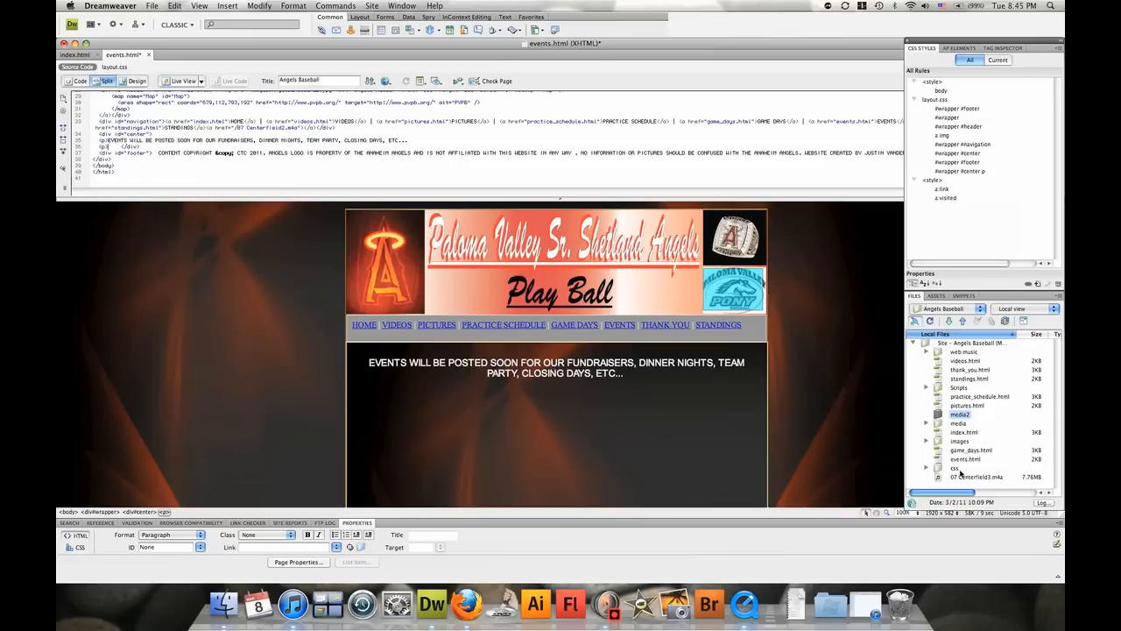
click(978, 476)
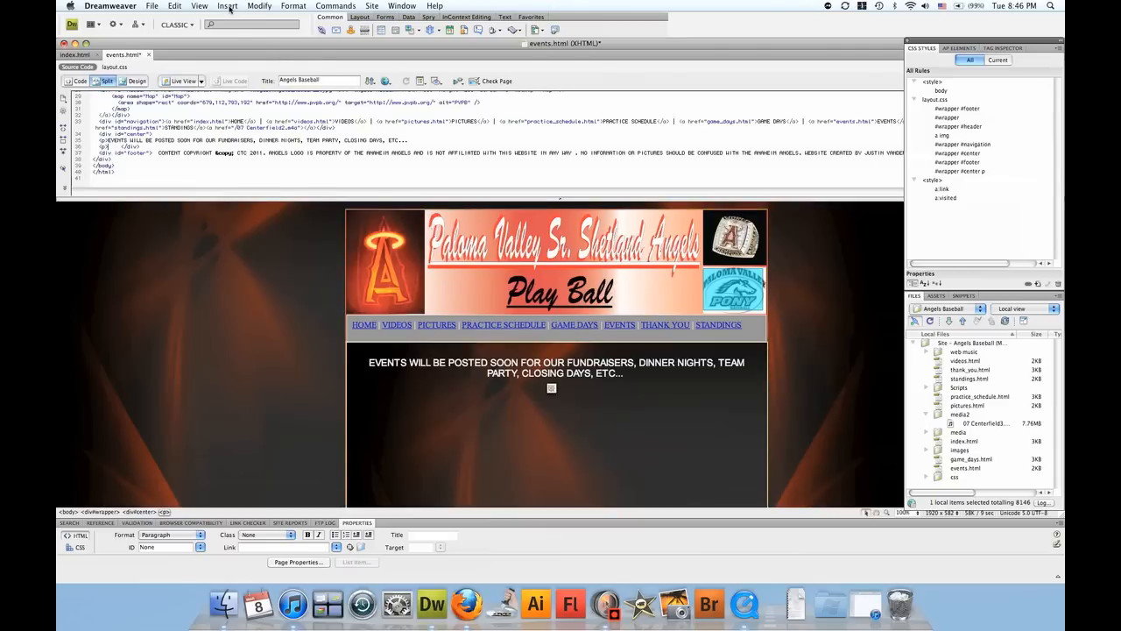
- Insert a media plugin below the events message using media2/07 Centerfield.m4a as its source
click(228, 7)
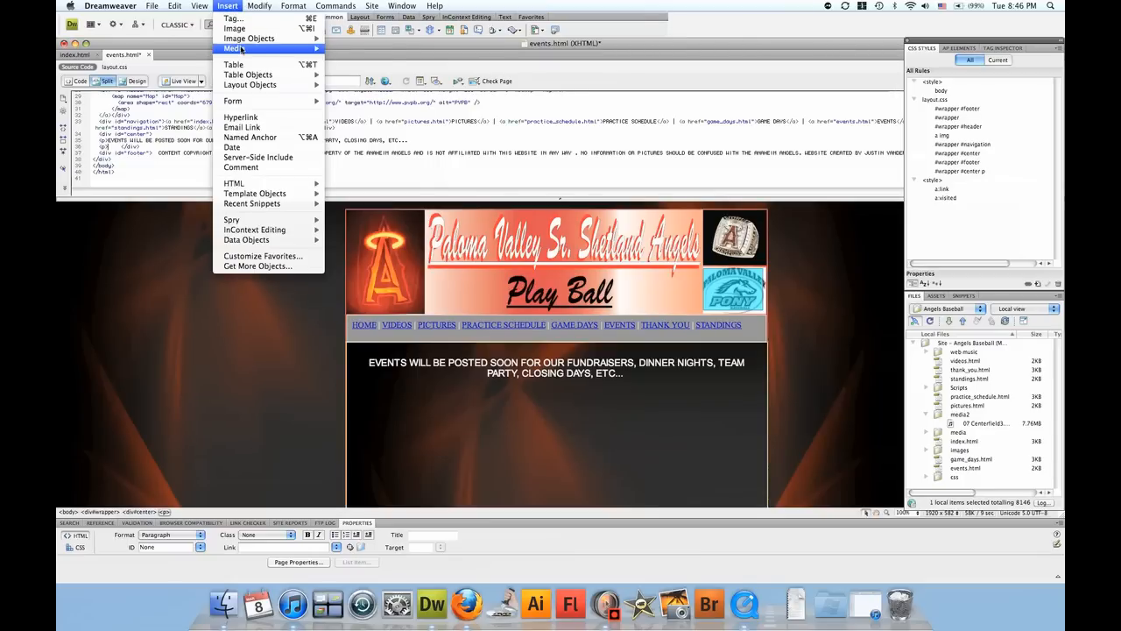
click(234, 49)
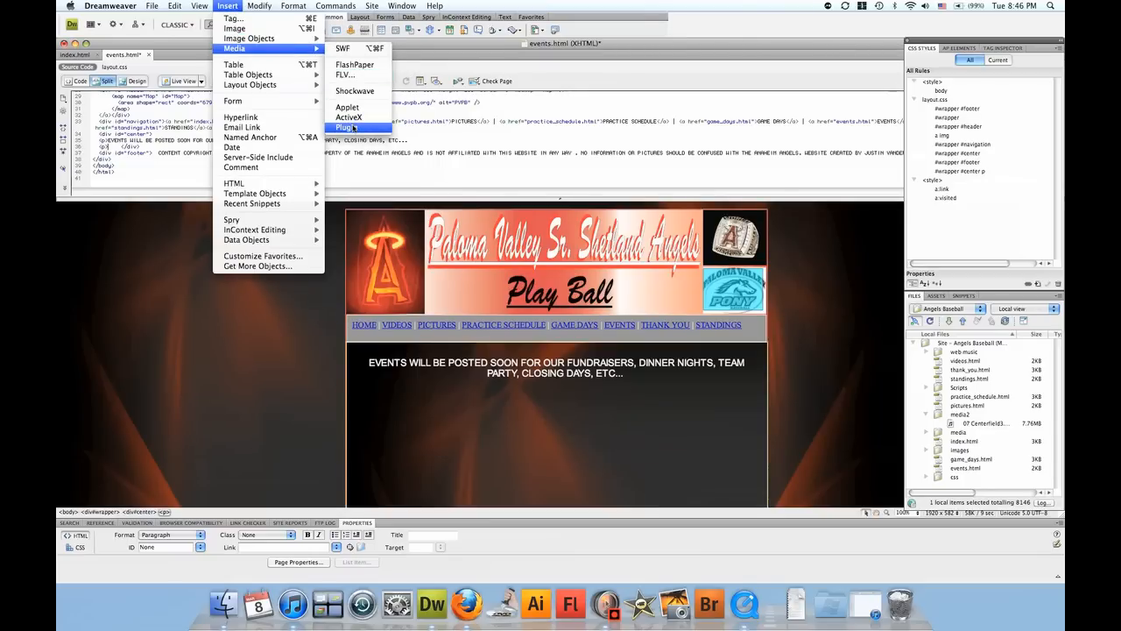
click(349, 127)
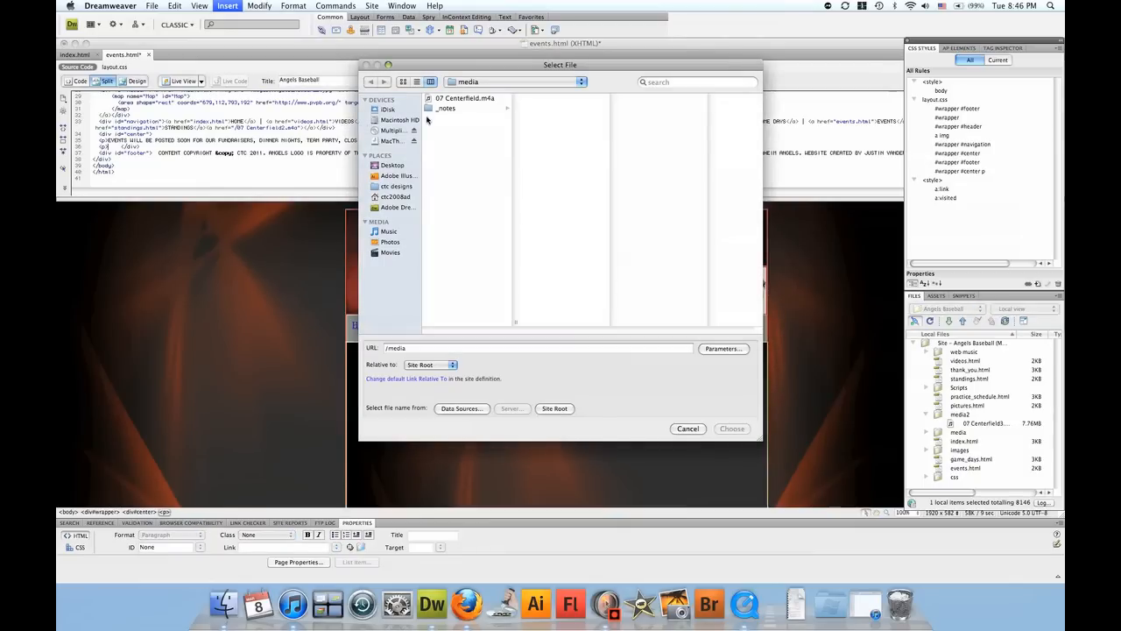
mouse_move(454, 105)
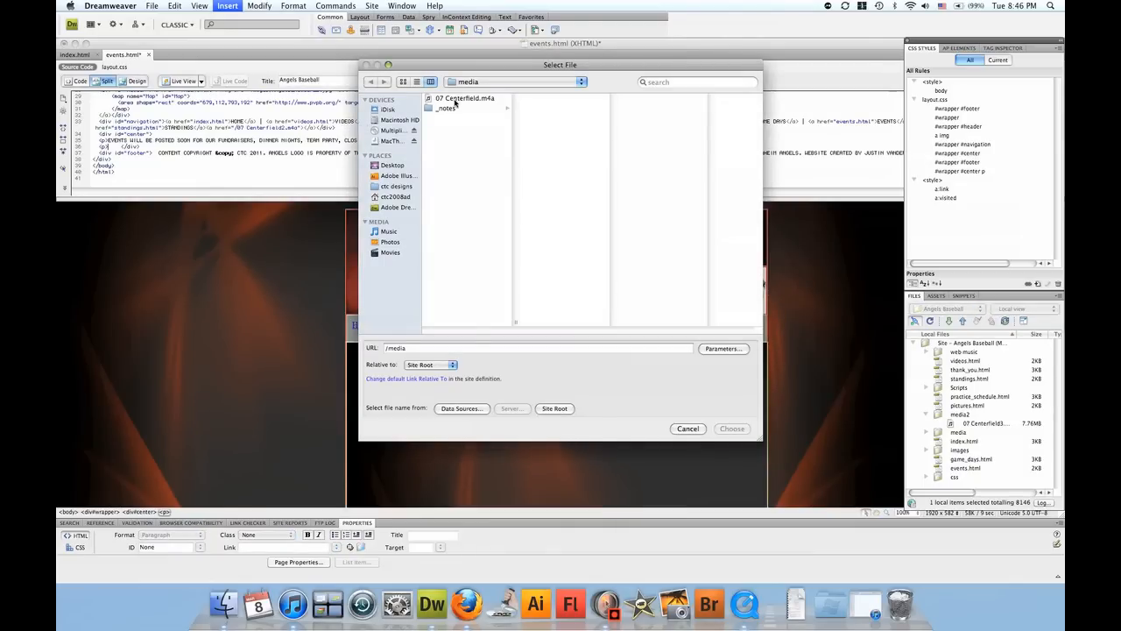
mouse_move(507, 88)
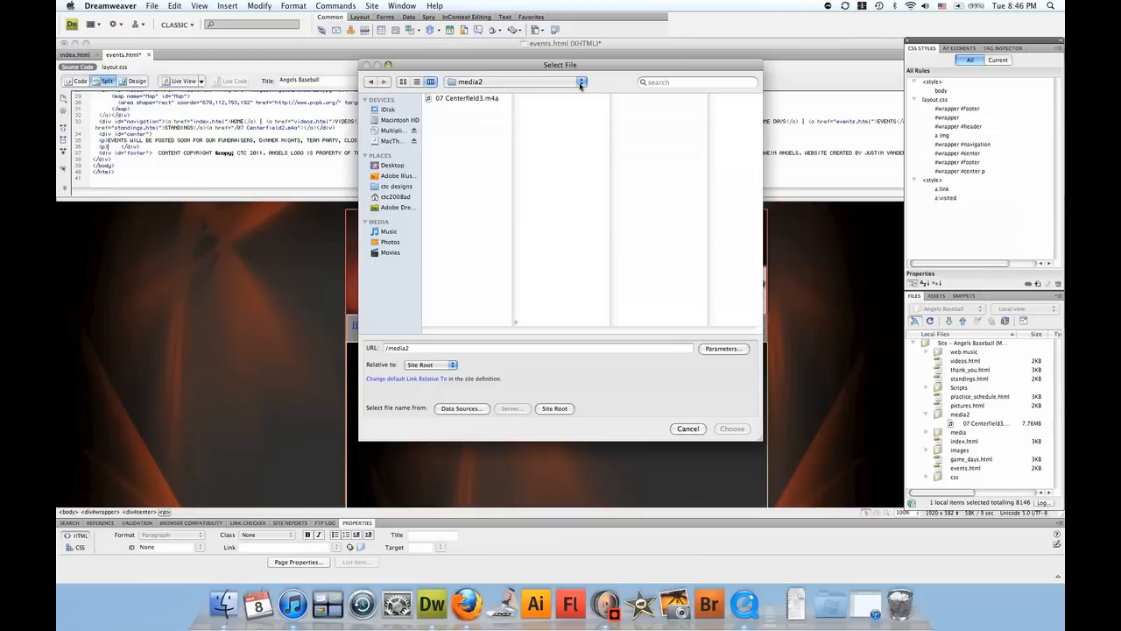
mouse_move(489, 81)
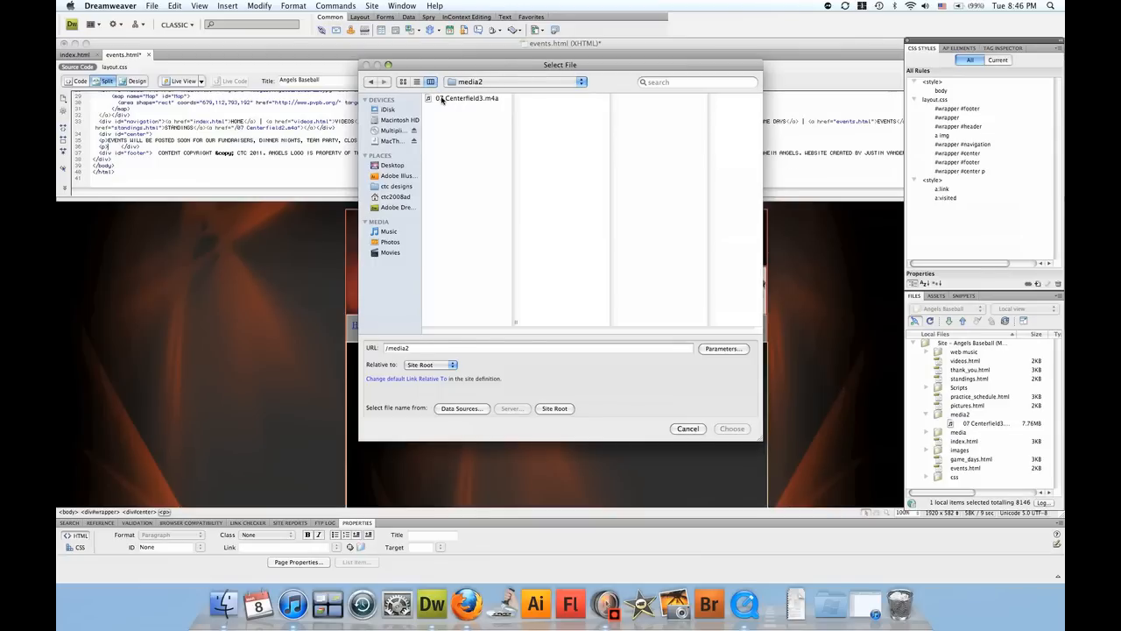
click(467, 98)
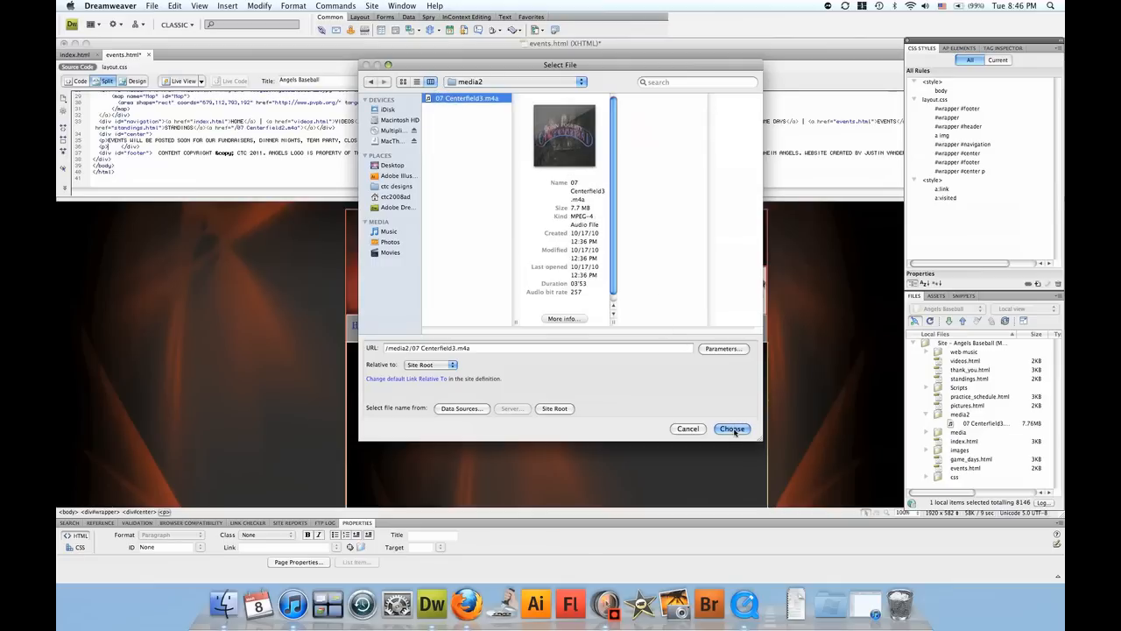
click(732, 427)
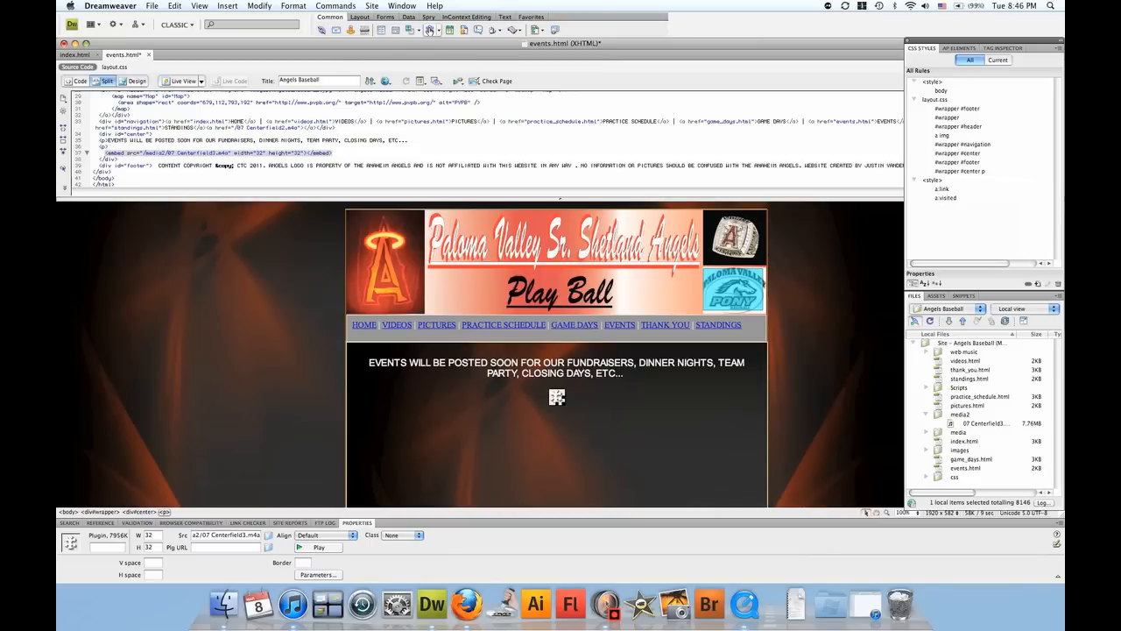
mouse_move(431, 32)
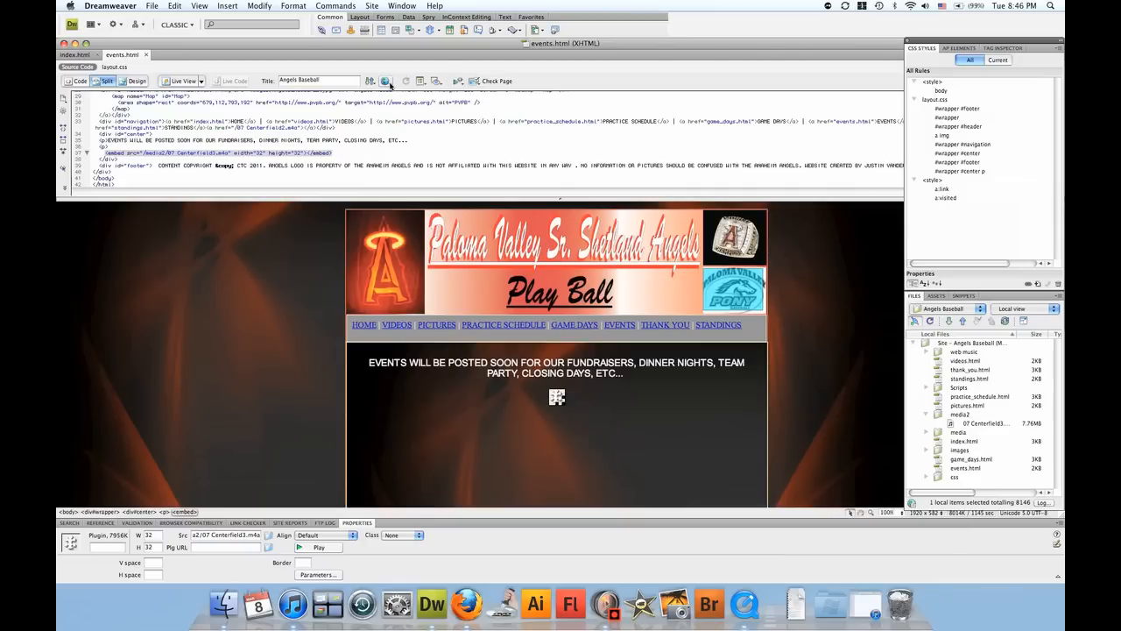
- Preview the events page with the embedded song in Firefox
click(385, 80)
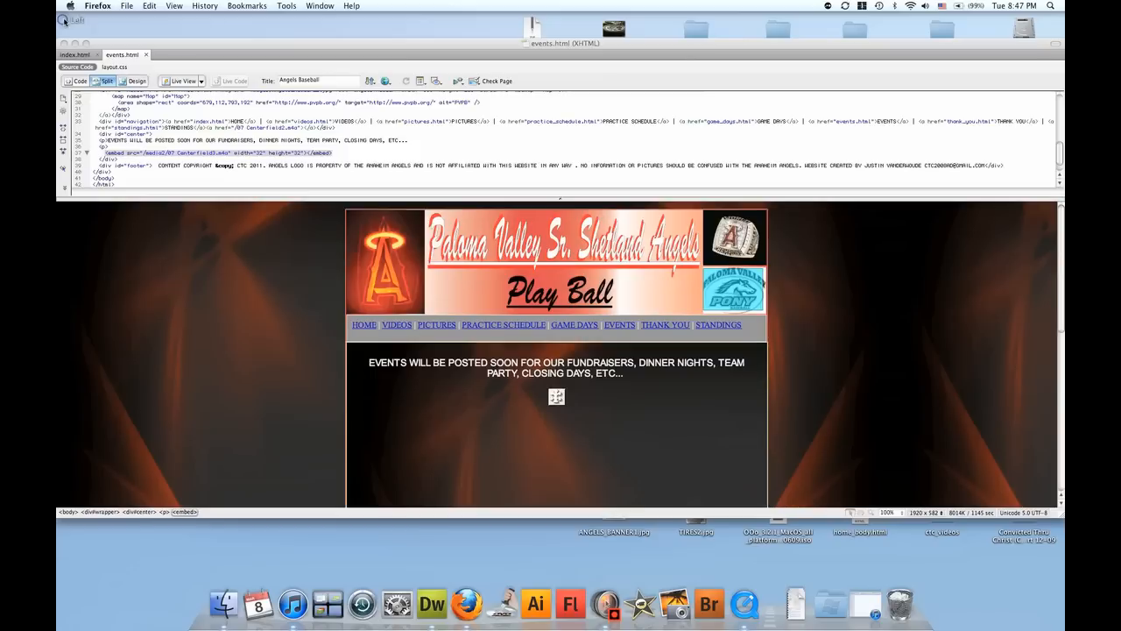
- Return to Dreamweaver, widen the Centerfield plugin placeholder and bring up the browser preview choices
click(431, 603)
text(225)
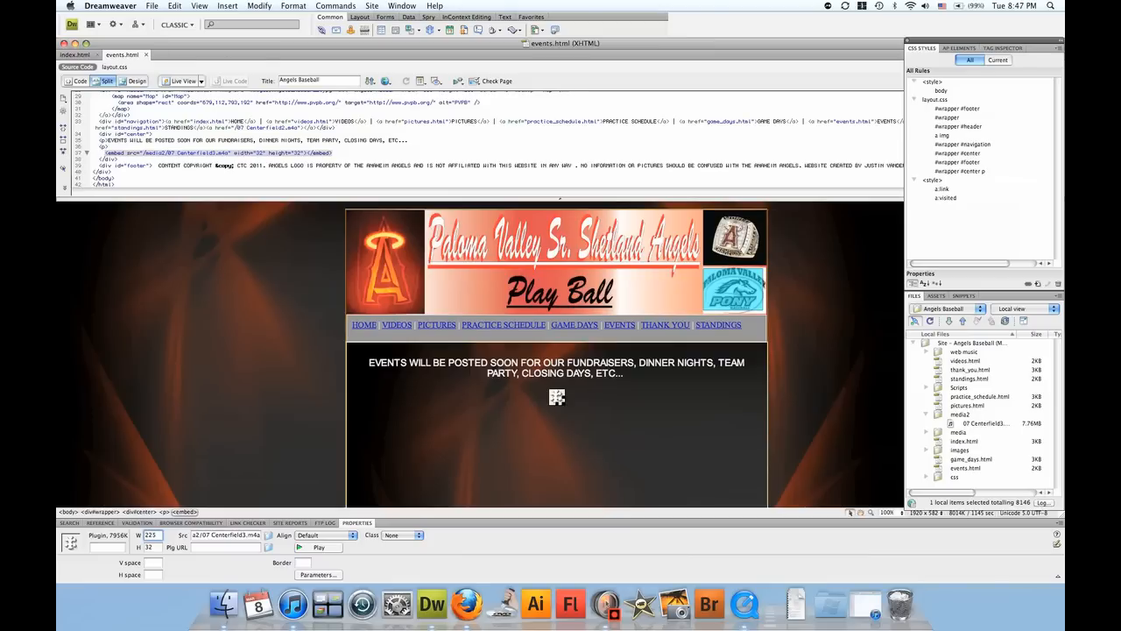
click(386, 81)
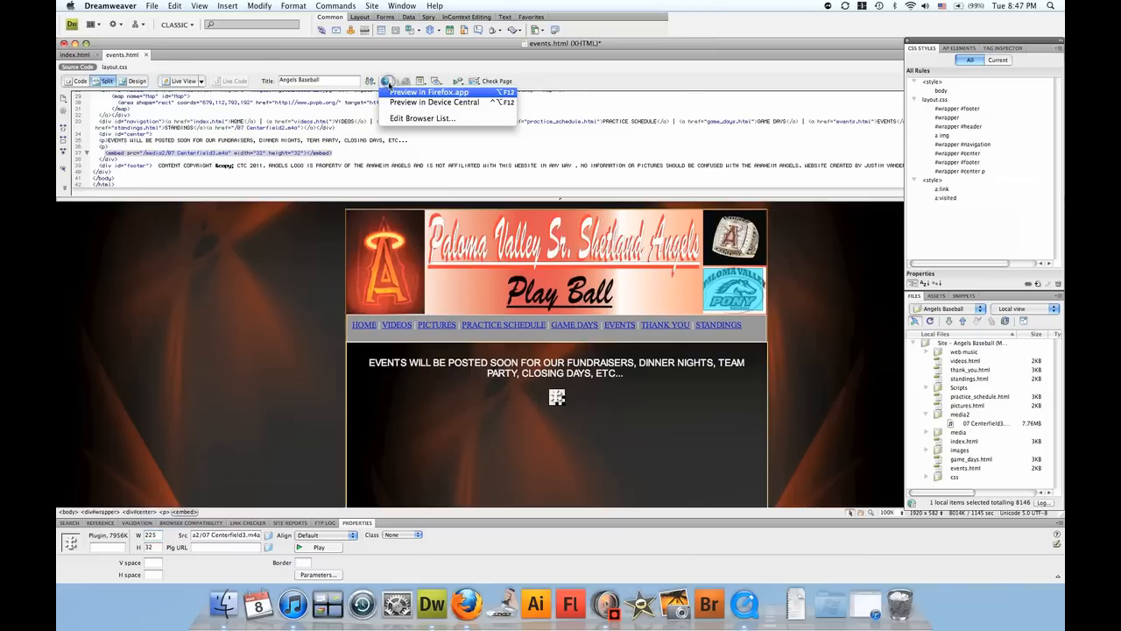
- Preview the page in Firefox and play the Centerfield song on the widened audio player
click(386, 81)
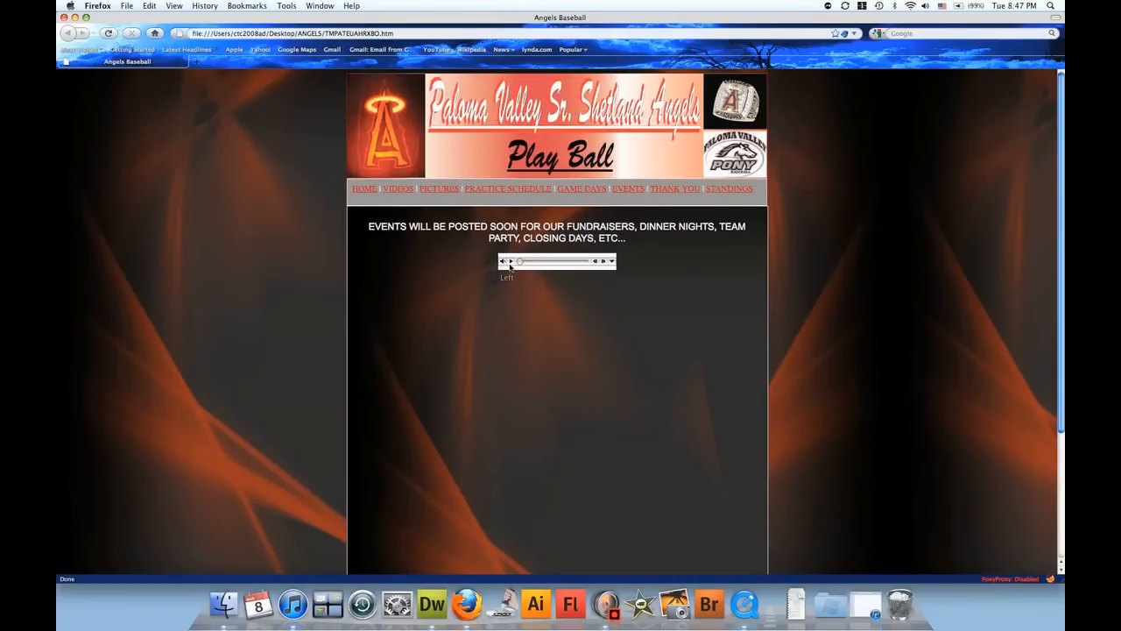
click(503, 261)
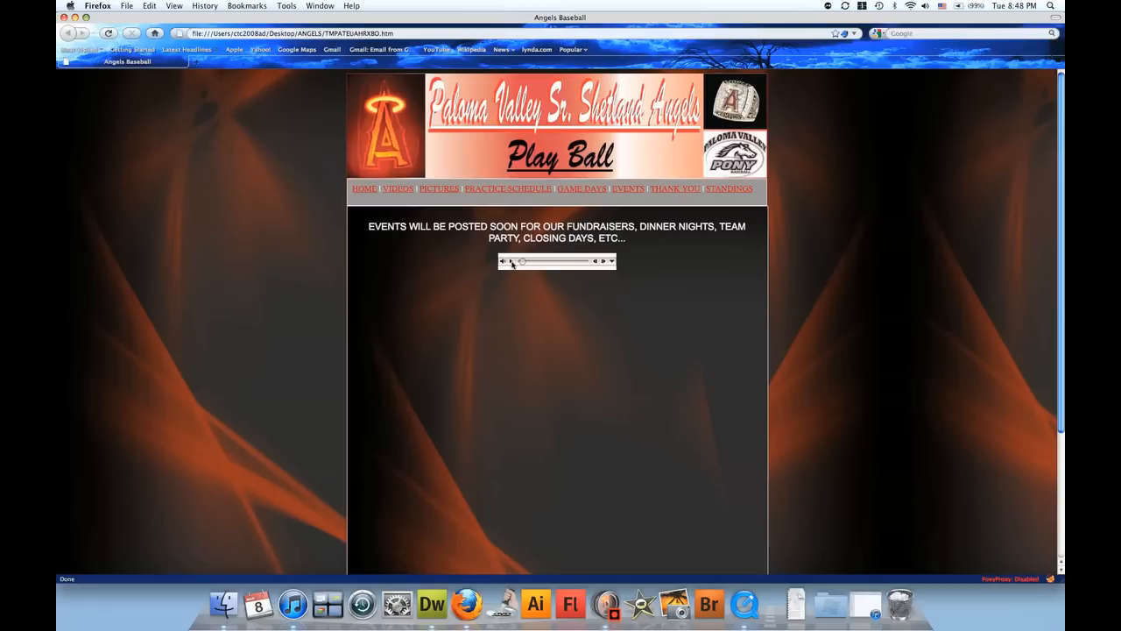
mouse_move(491, 449)
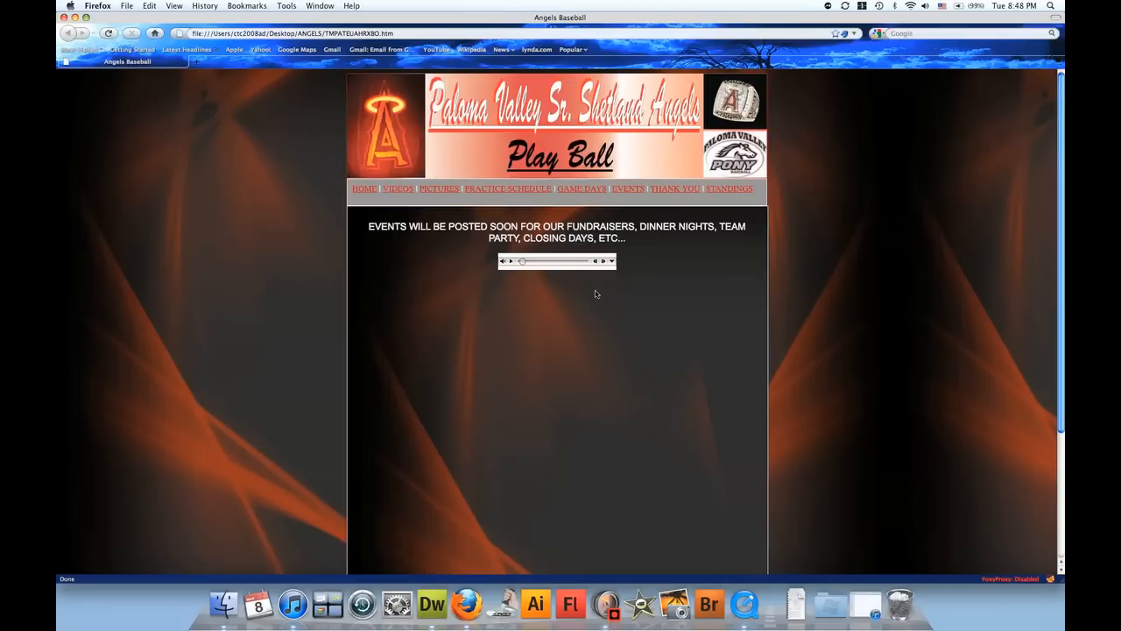
mouse_move(552, 298)
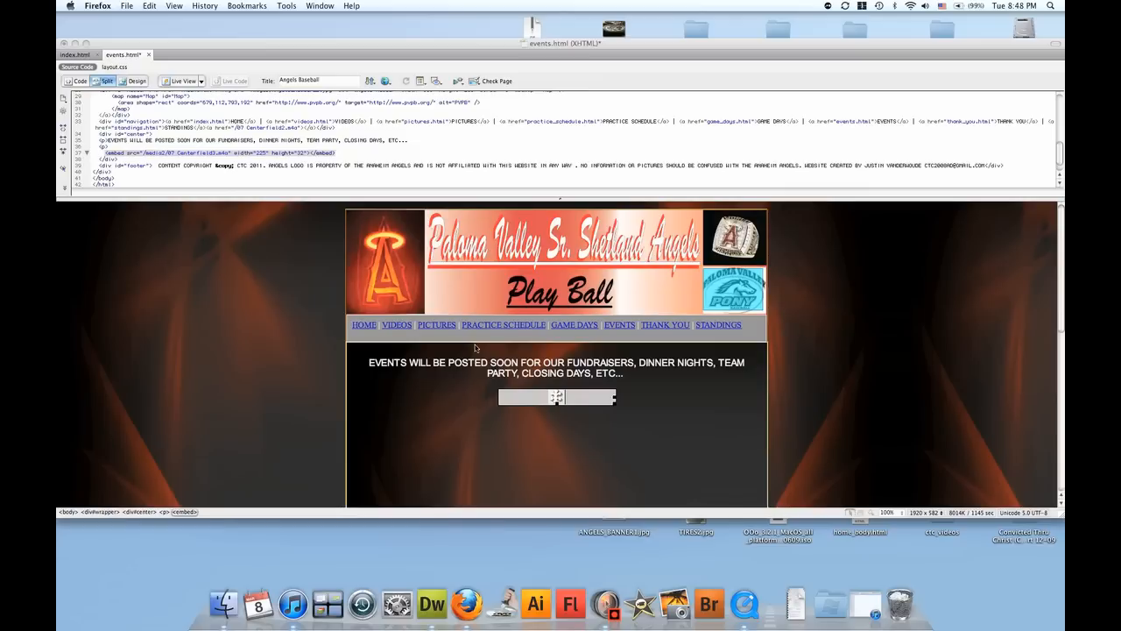
mouse_move(586, 438)
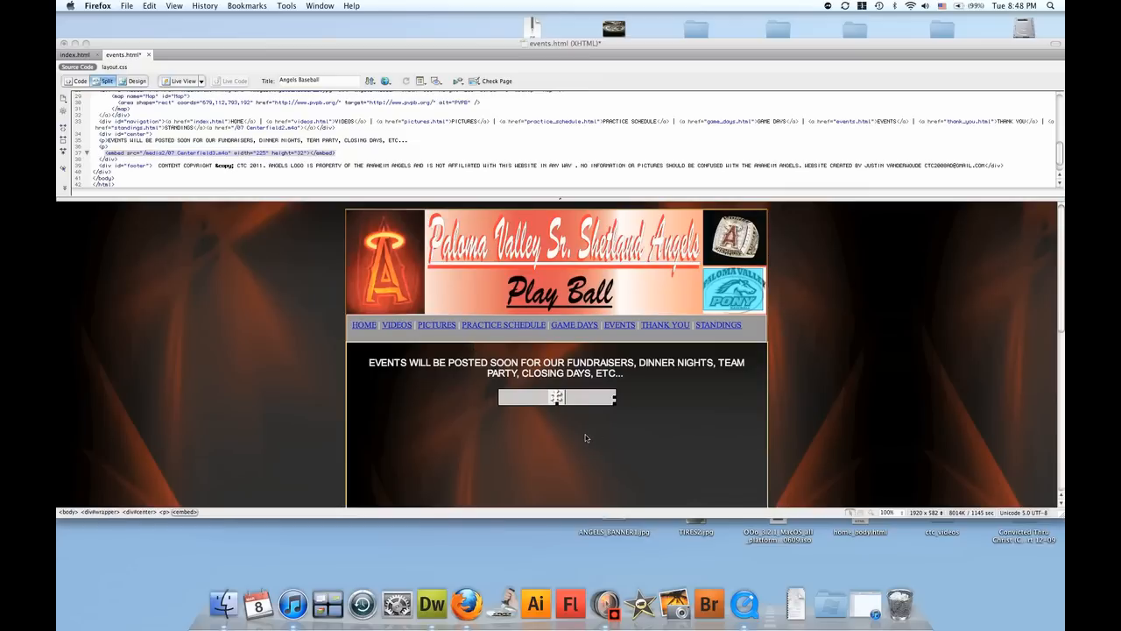